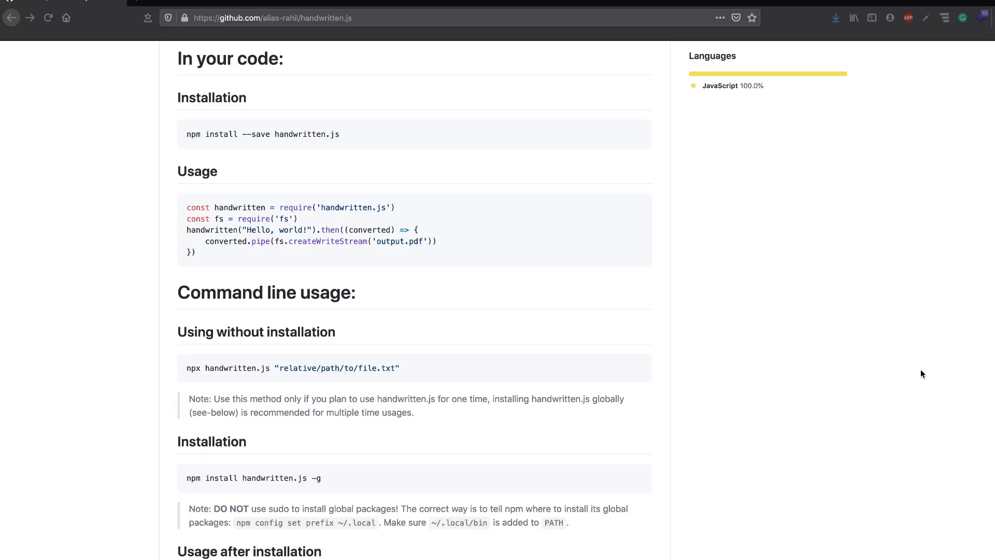
pyautogui.moveTo(737, 399)
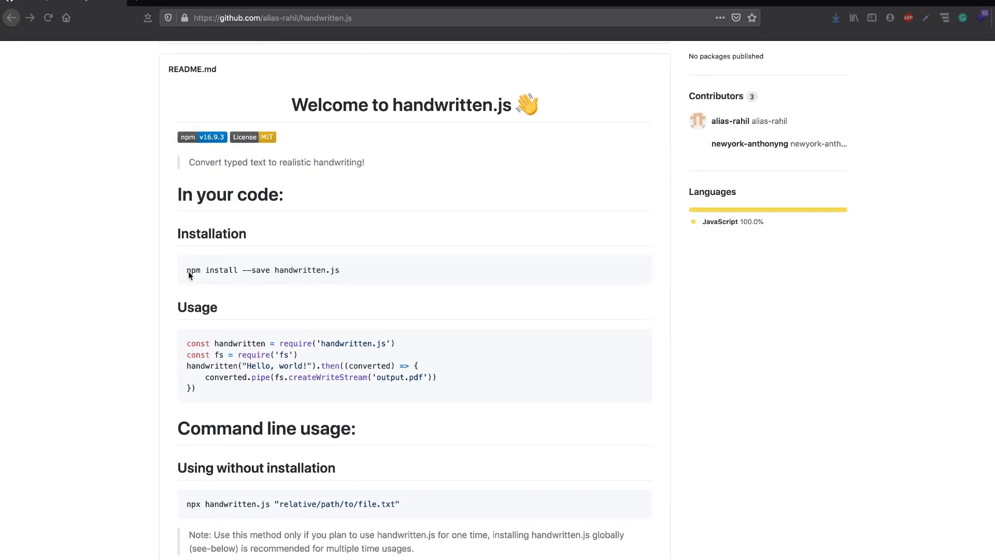
pyautogui.moveTo(339, 278)
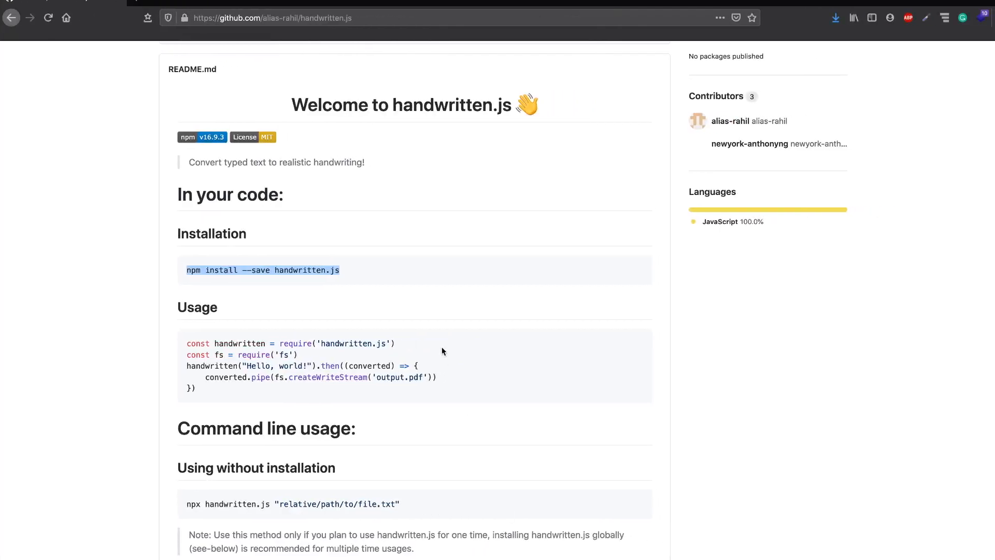
# Step: Scroll the README, highlighting the ~/.local/bin path note and the Usage code example
pyautogui.scroll(-3)
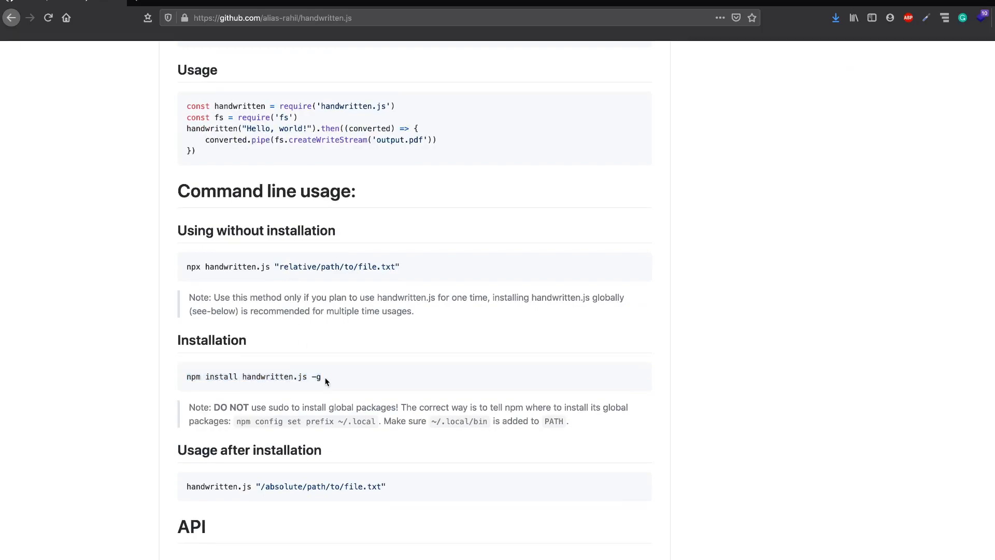
pyautogui.moveTo(382, 407)
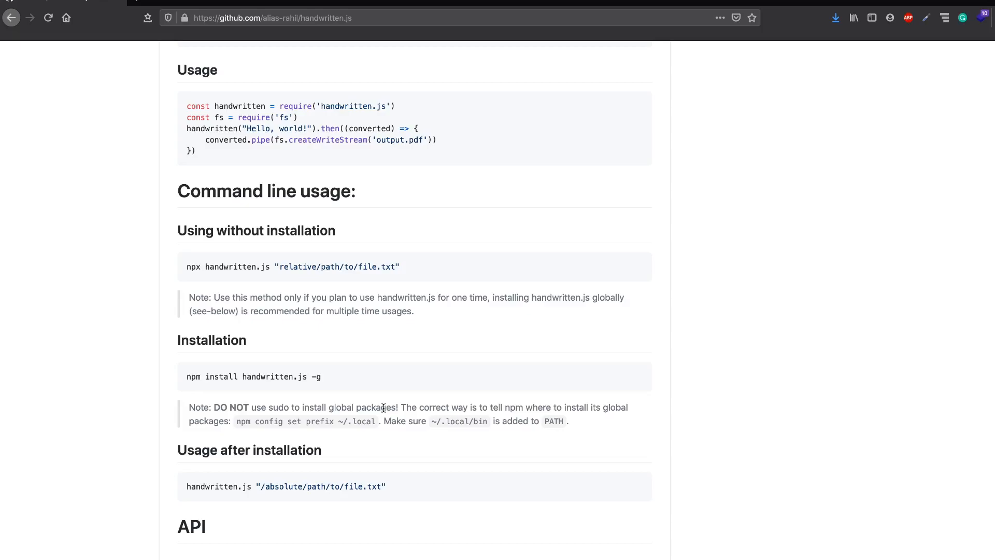
pyautogui.moveTo(354, 391)
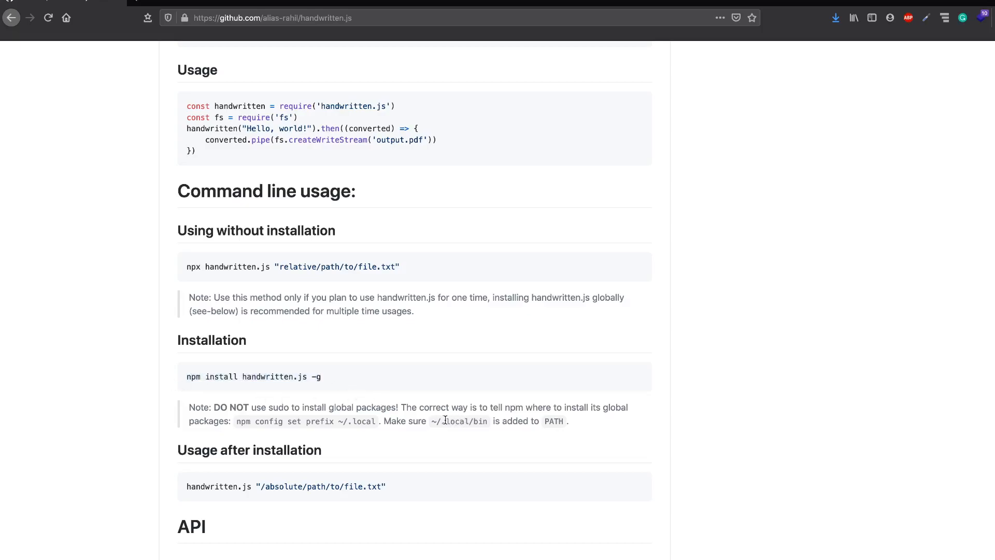
pyautogui.doubleClick(458, 421)
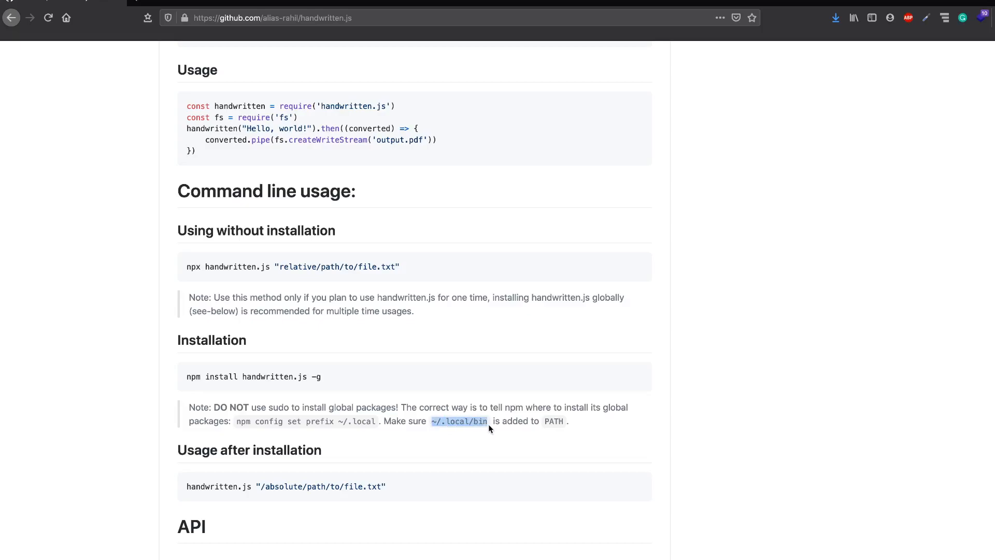
pyautogui.moveTo(486, 425)
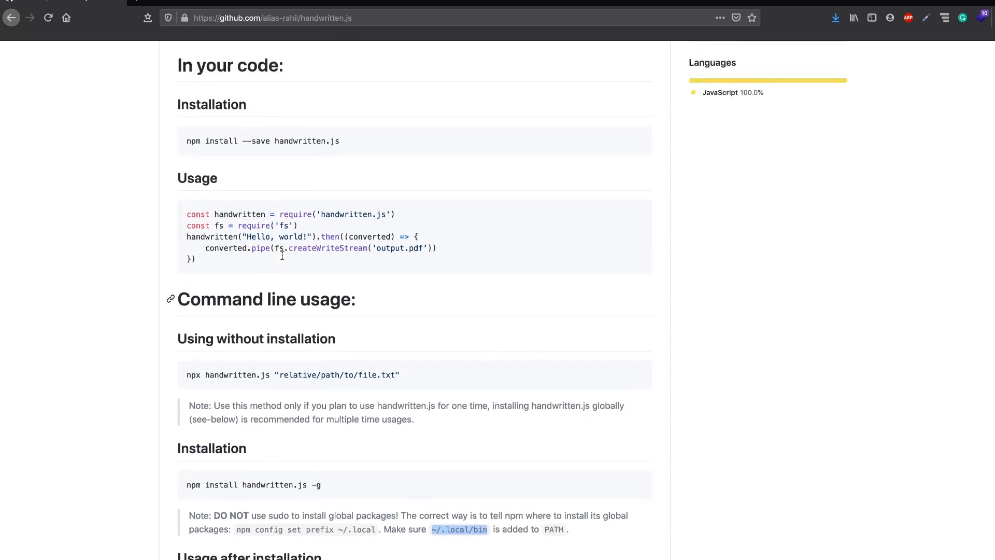
pyautogui.scroll(-3)
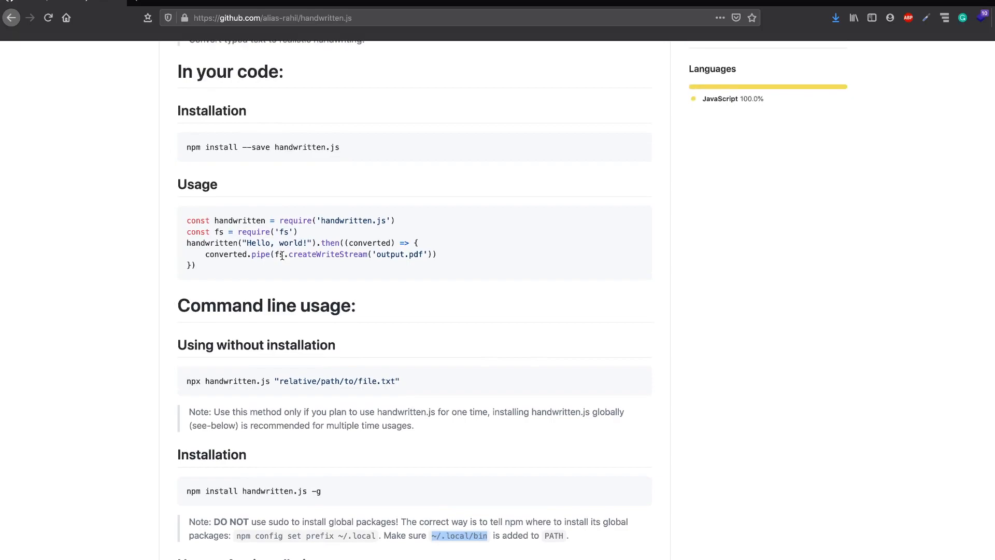
pyautogui.scroll(-3)
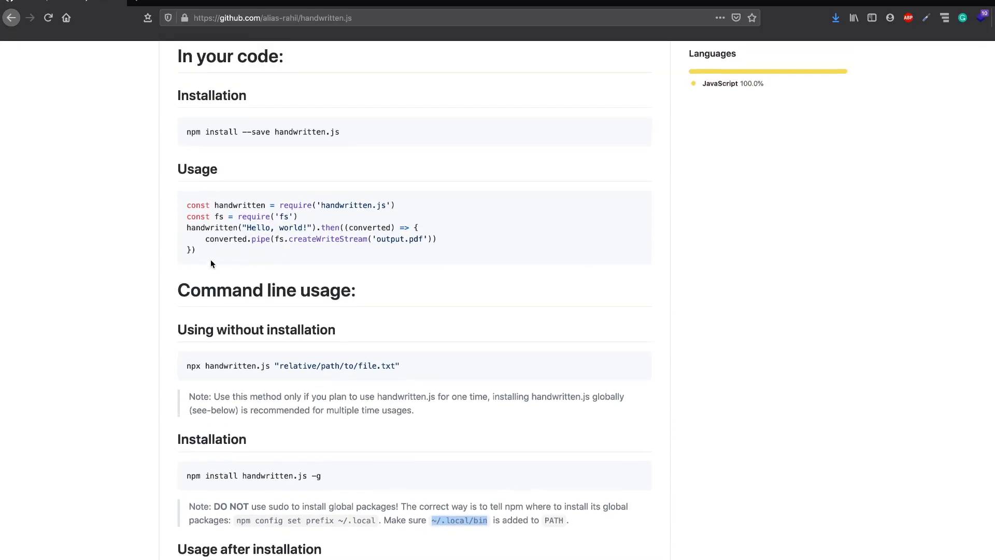
pyautogui.moveTo(186, 205); pyautogui.dragTo(197, 249)
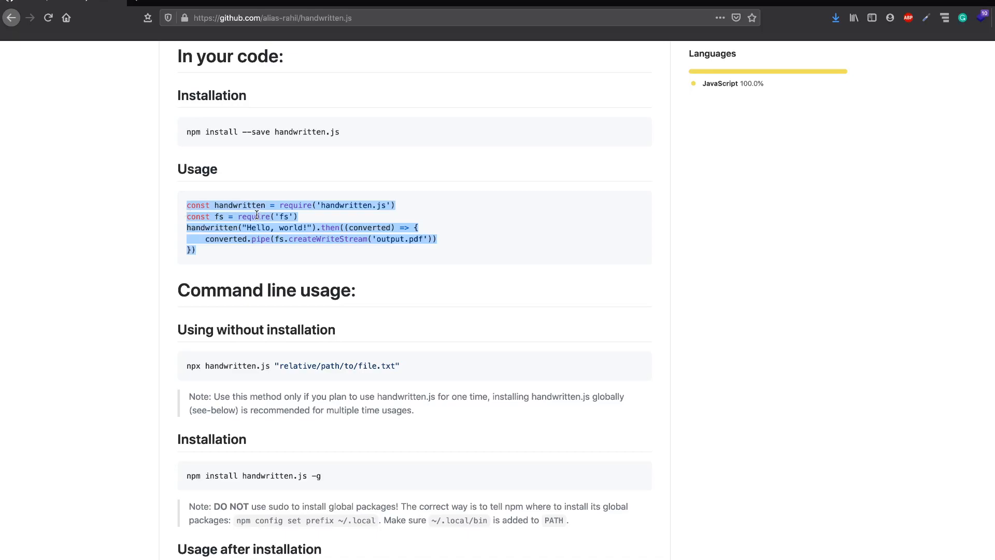
pyautogui.scroll(-3)
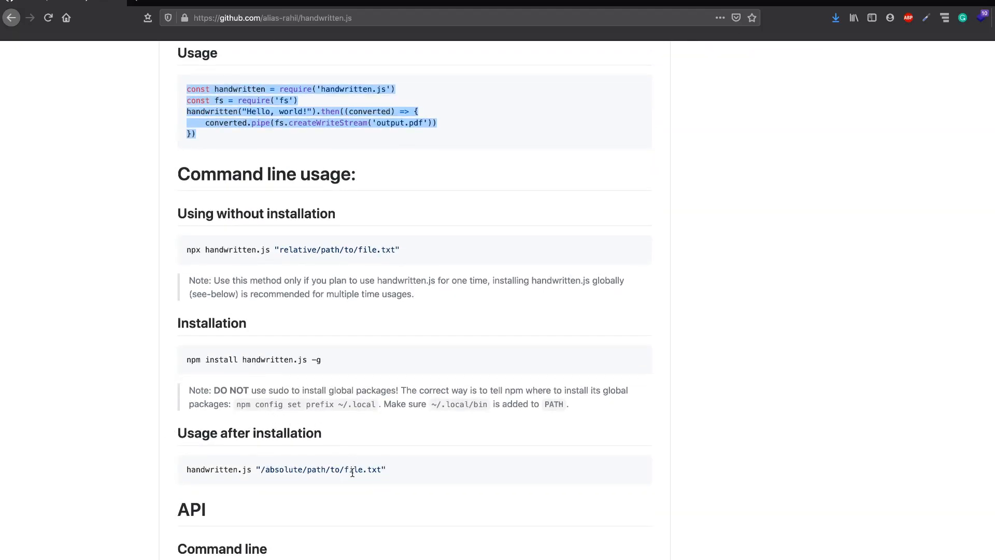
pyautogui.scroll(-3)
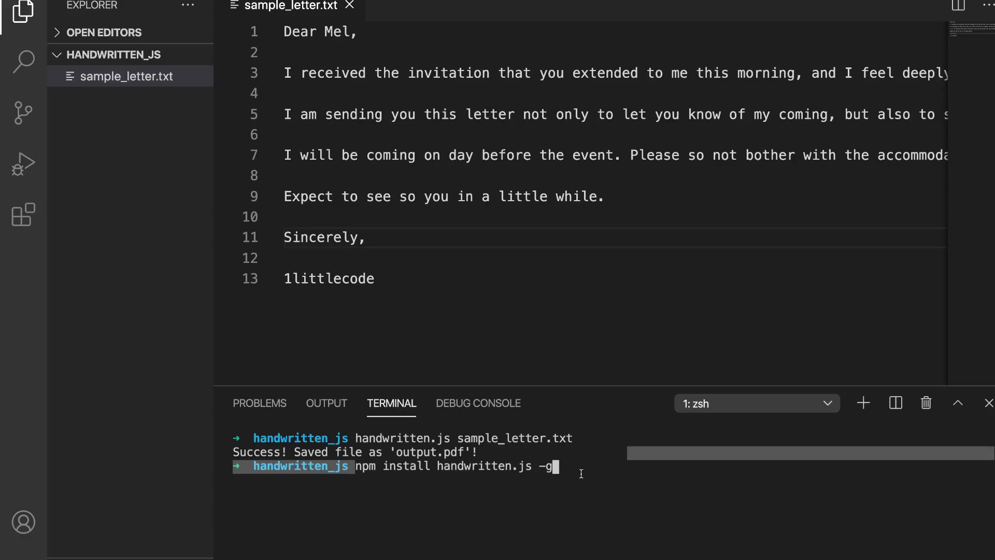
# Step: Run handwritten.js with no file to show the insufficient-arguments error, then clear the terminal
pyautogui.press('BackSpace')
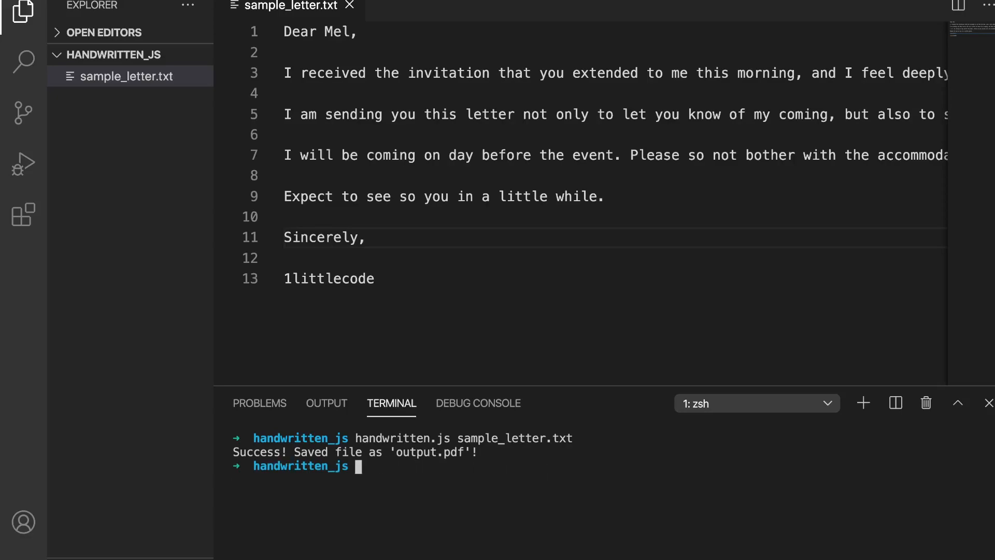
pyautogui.write('handwritten.js')
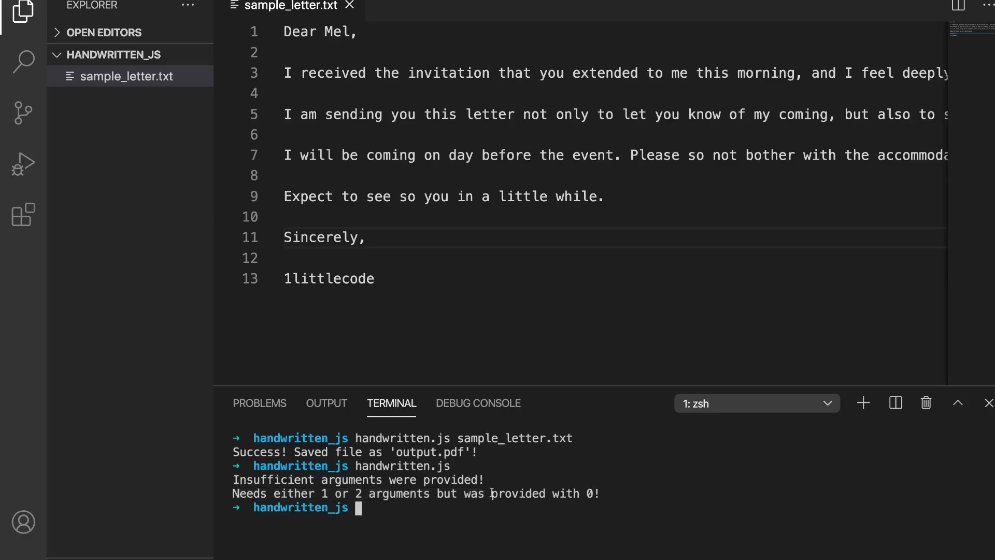
pyautogui.moveTo(452, 516)
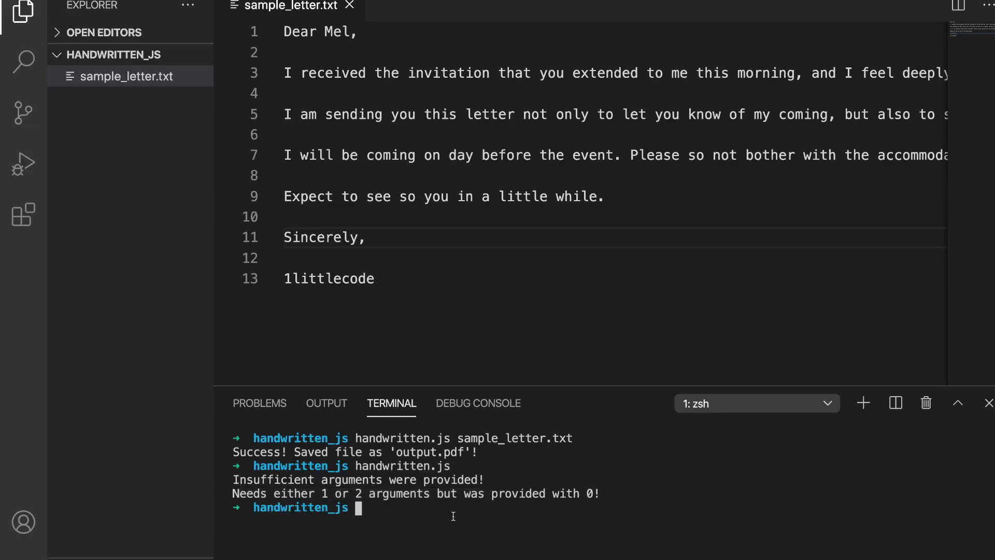
pyautogui.write('clear')
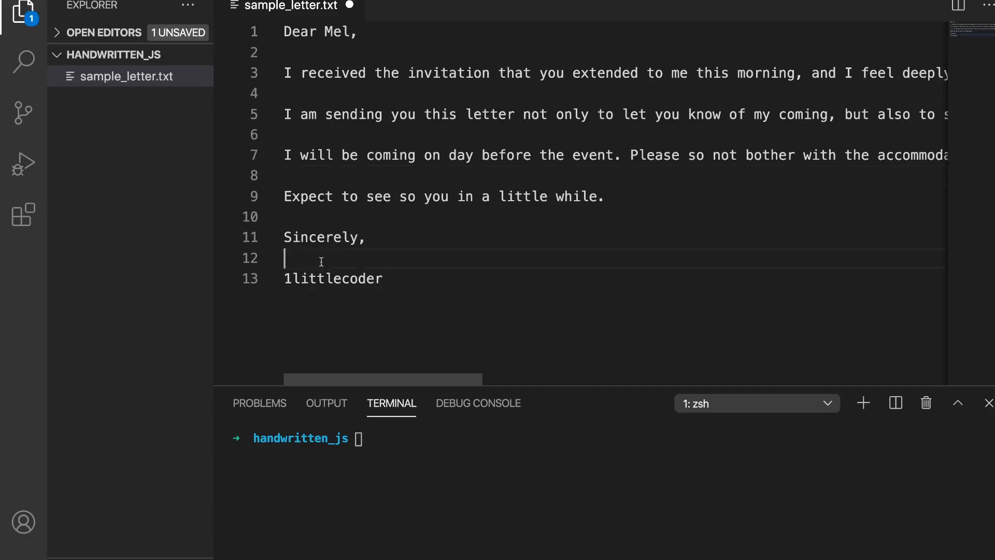
# Step: Change the letter's sign-off to 'Lovingly,' and add a subscribe line
pyautogui.write('L,')
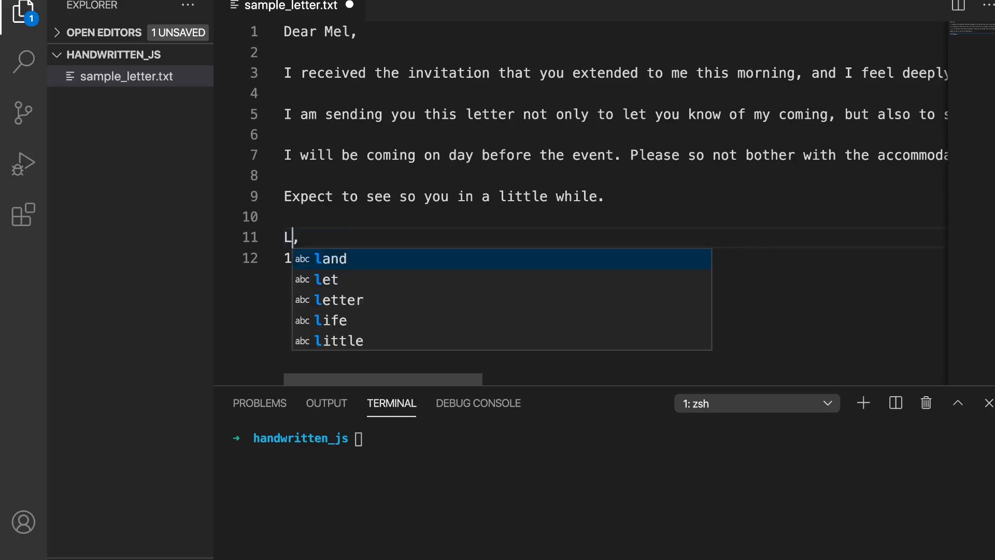
pyautogui.write('ovingly,')
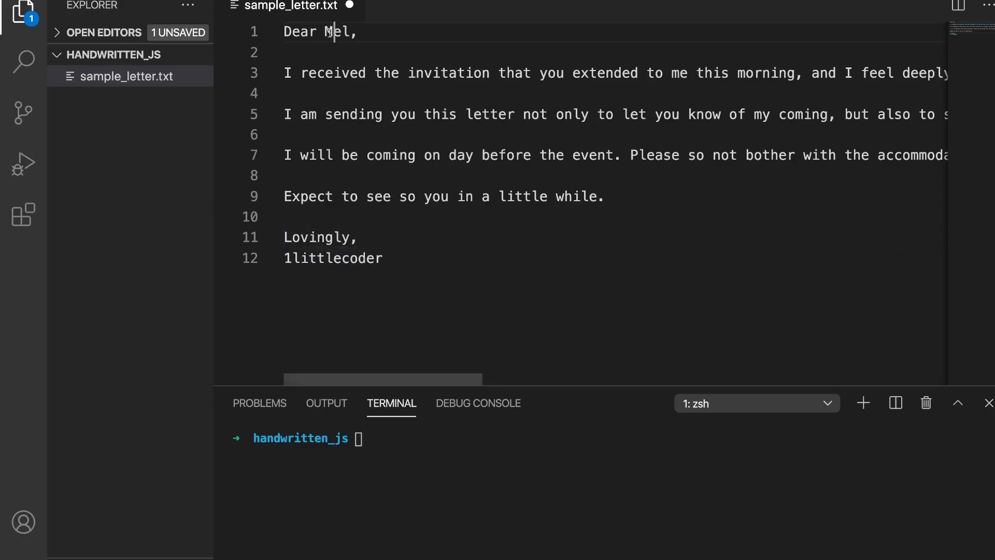
pyautogui.write('F')
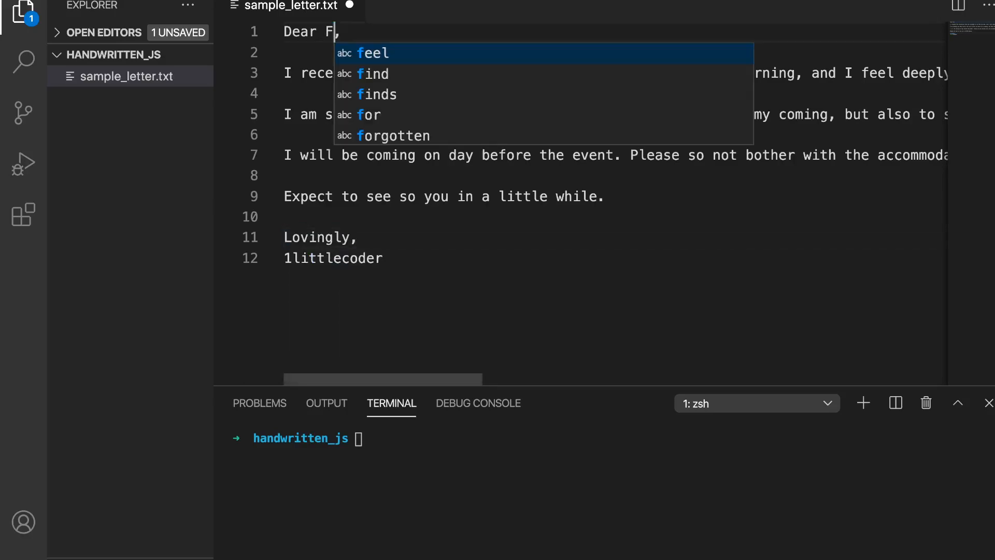
pyautogui.write('Subscri')
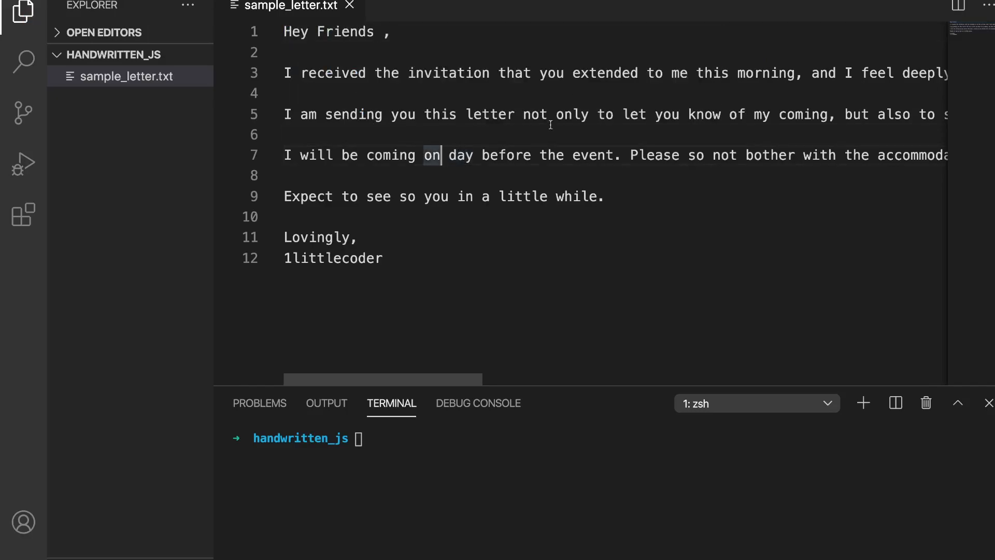
# Step: Run handwritten.js on sample_letter.txt to generate output.pdf
pyautogui.write('handwritten.j')
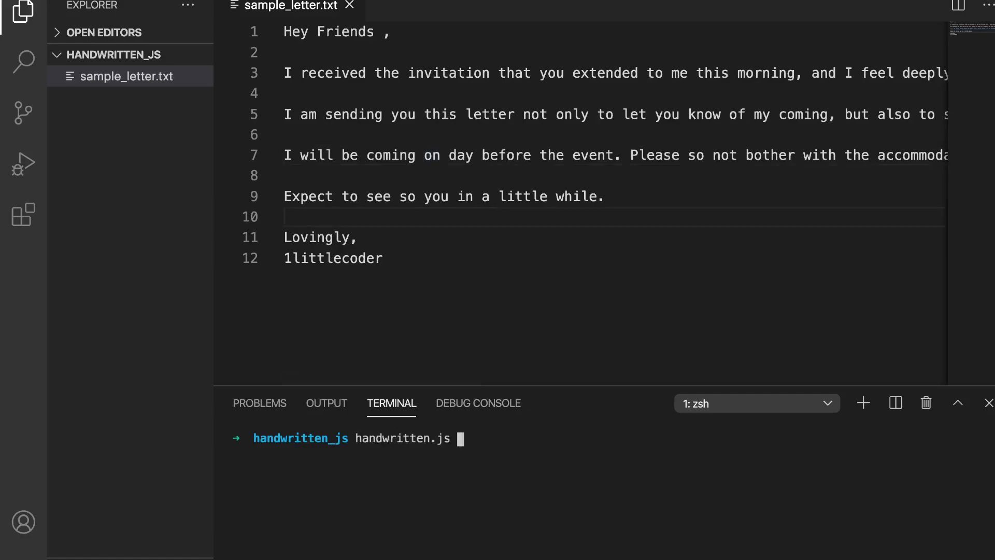
pyautogui.write('sample_le')
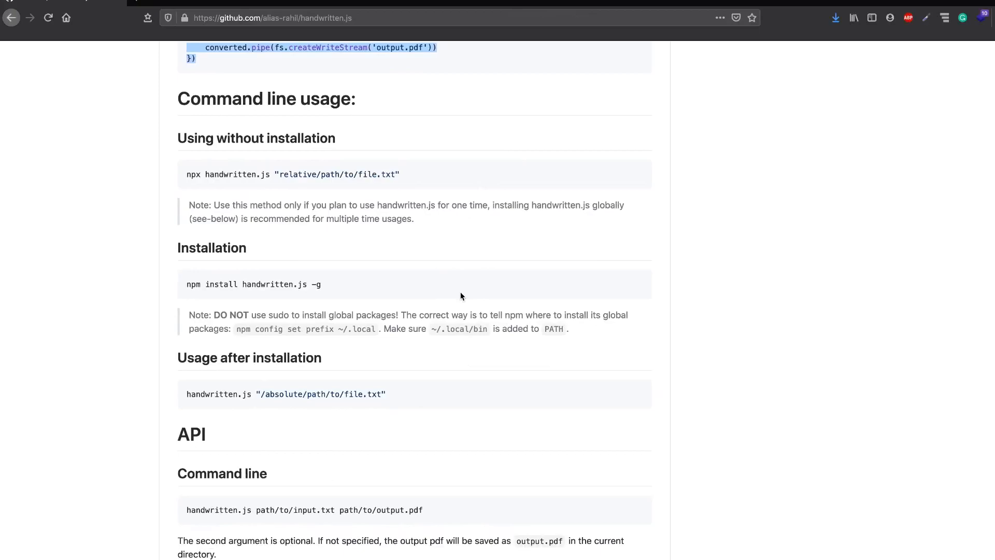
pyautogui.scroll(3)
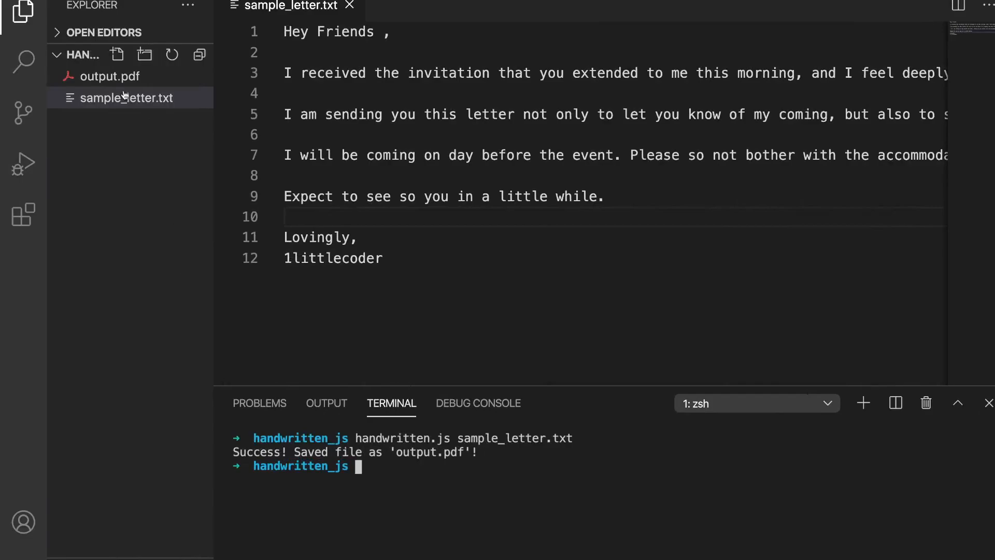
# Step: Scroll through the handwritten letter in output.pdf, then return to sample_letter.txt
pyautogui.click(109, 76)
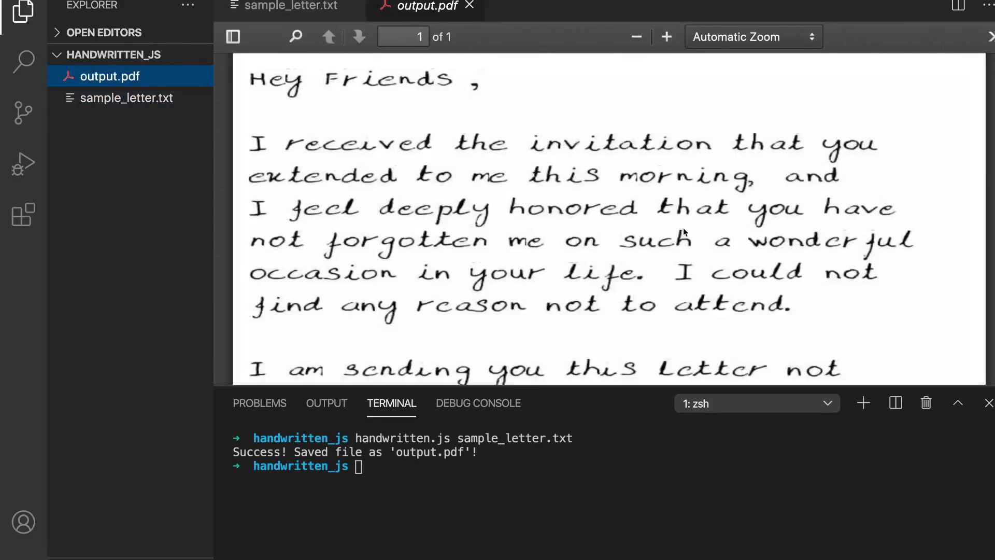
pyautogui.moveTo(633, 161)
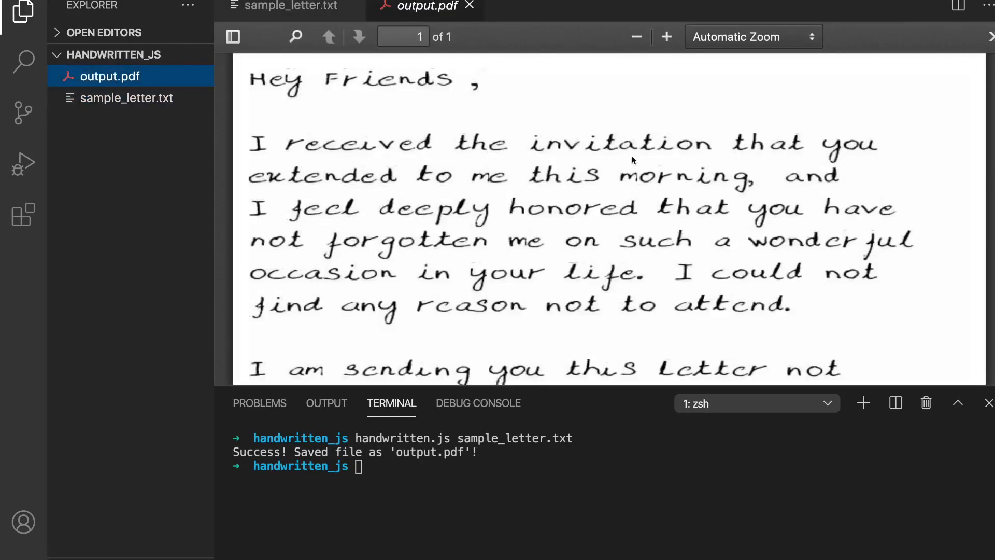
pyautogui.moveTo(538, 390)
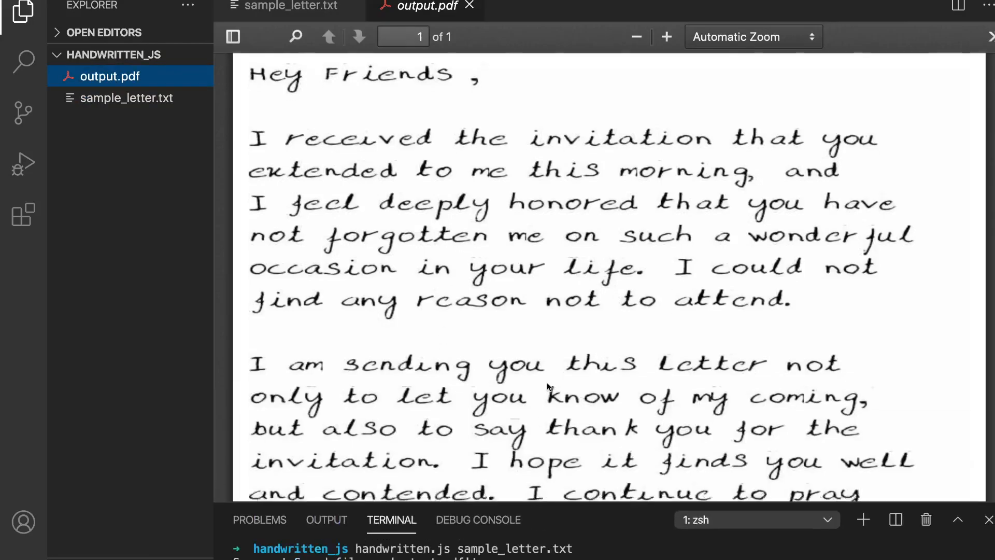
pyautogui.scroll(-3)
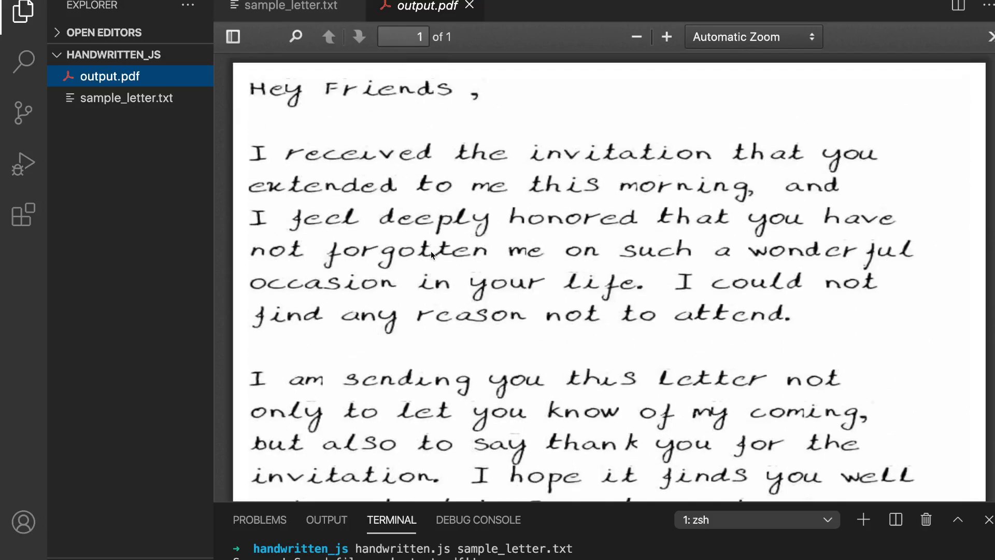
pyautogui.click(289, 7)
pyautogui.write('handwritten.js ')
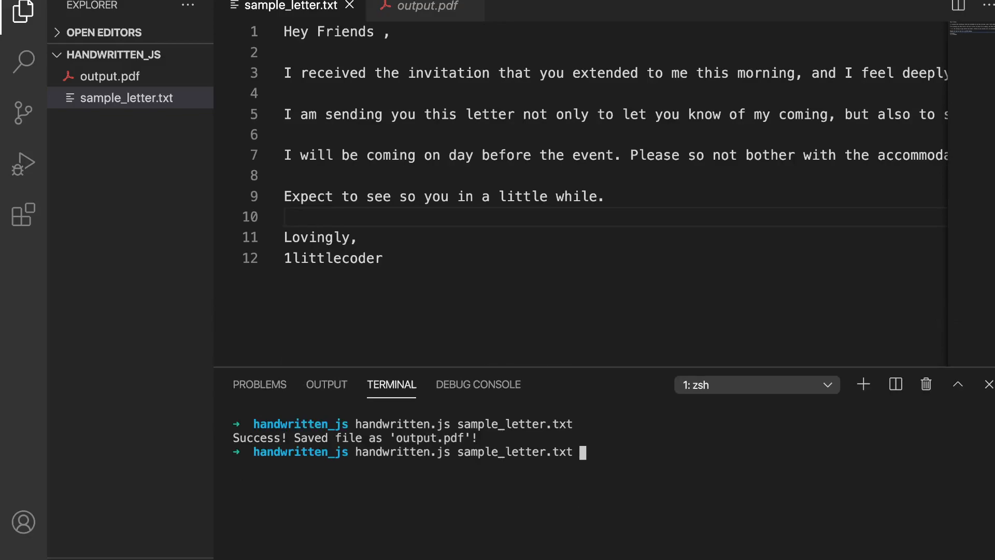
# Step: Generate sample_letter.pdf and sample_letter.jpeg from the letter, preview them, and return
pyautogui.write('sam')
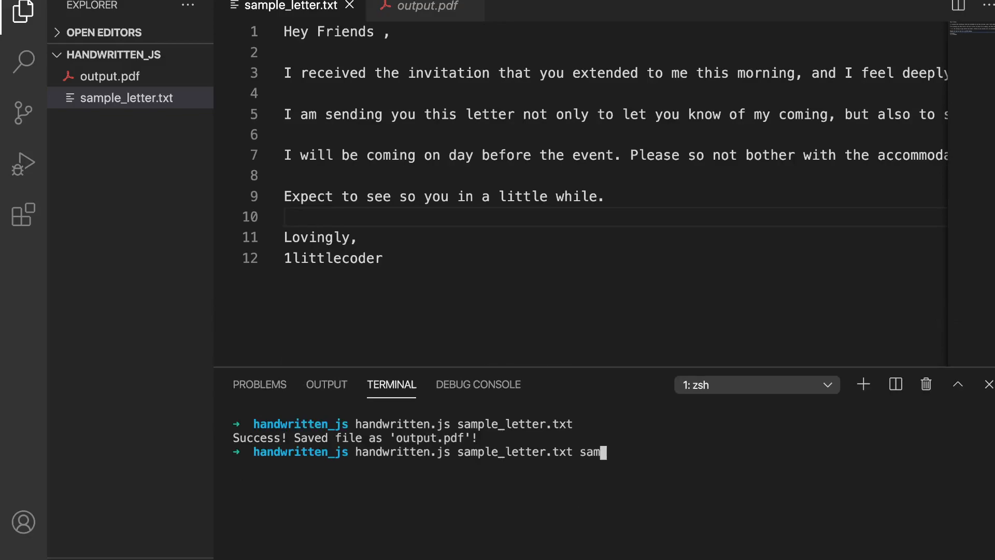
pyautogui.write('ple_letter.pdf')
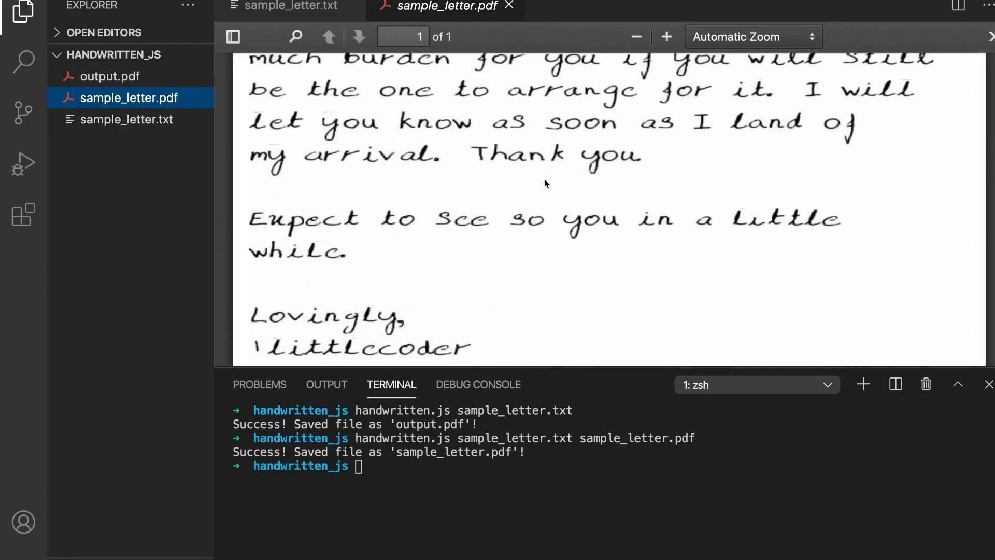
pyautogui.click(285, 6)
pyautogui.write('handwritten.js sample_letter.txt sample_letter.jpeg')
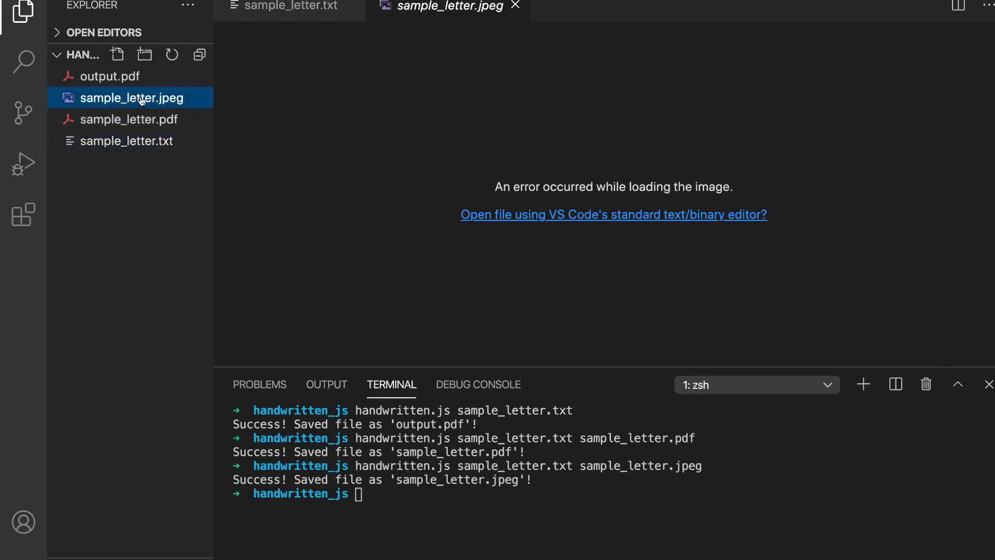
pyautogui.click(290, 7)
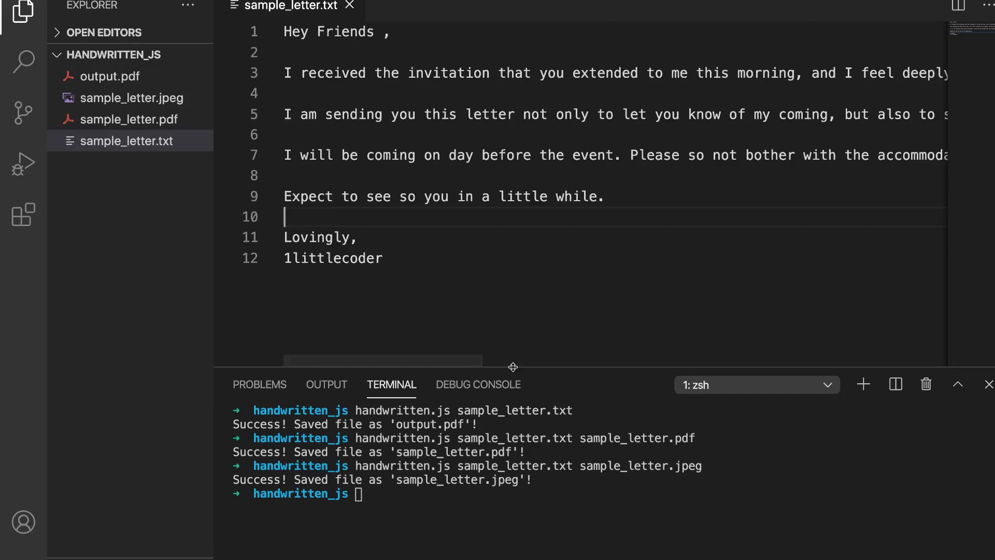
# Step: Replace the letter with the README's sudo note and regenerate sample_letter.pdf from it
pyautogui.doubleClick(333, 258)
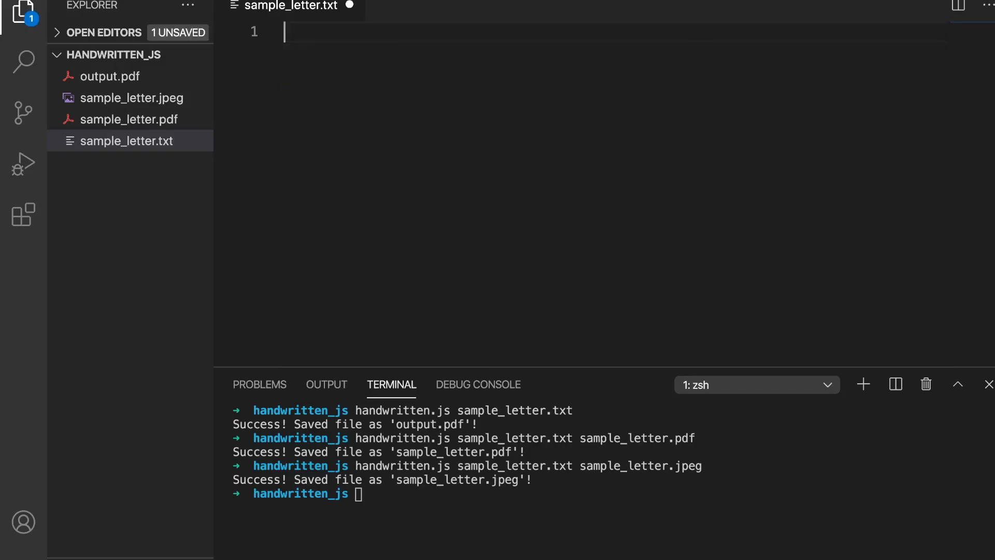
pyautogui.moveTo(438, 243)
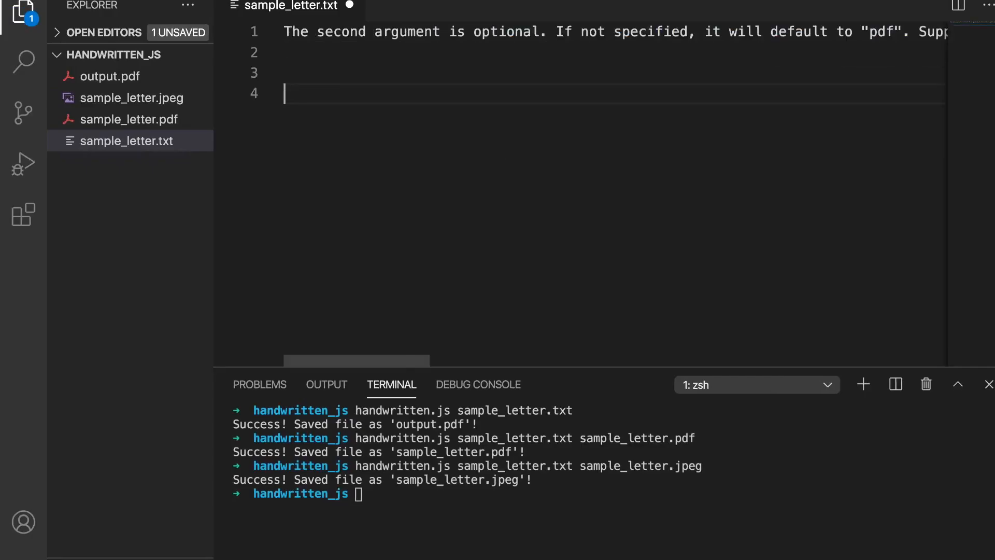
pyautogui.write('Note: DO NOT use sudo to install global packages! The correct way is to tell')
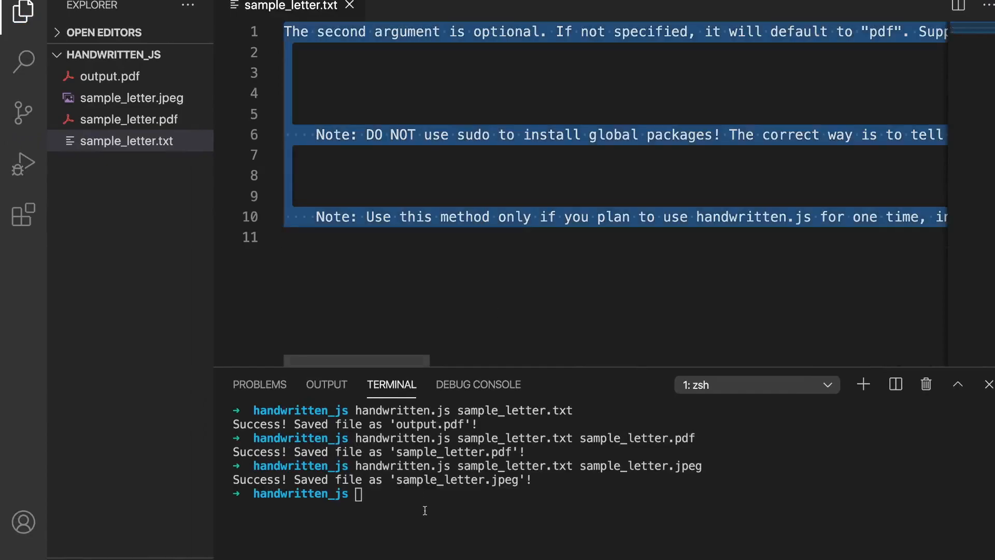
pyautogui.write('handwritten.js sample_letter.txt sample_letter.pdf')
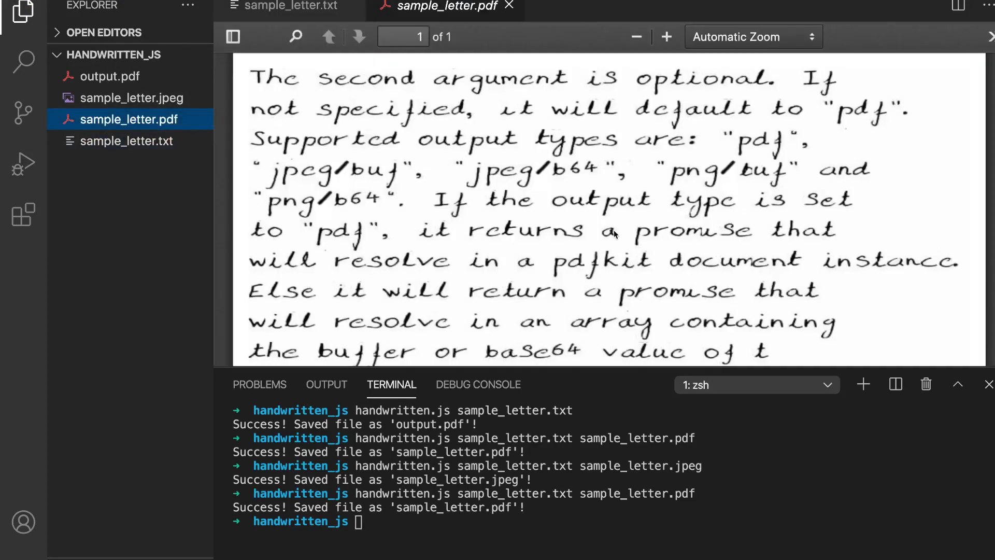
pyautogui.scroll(-3)
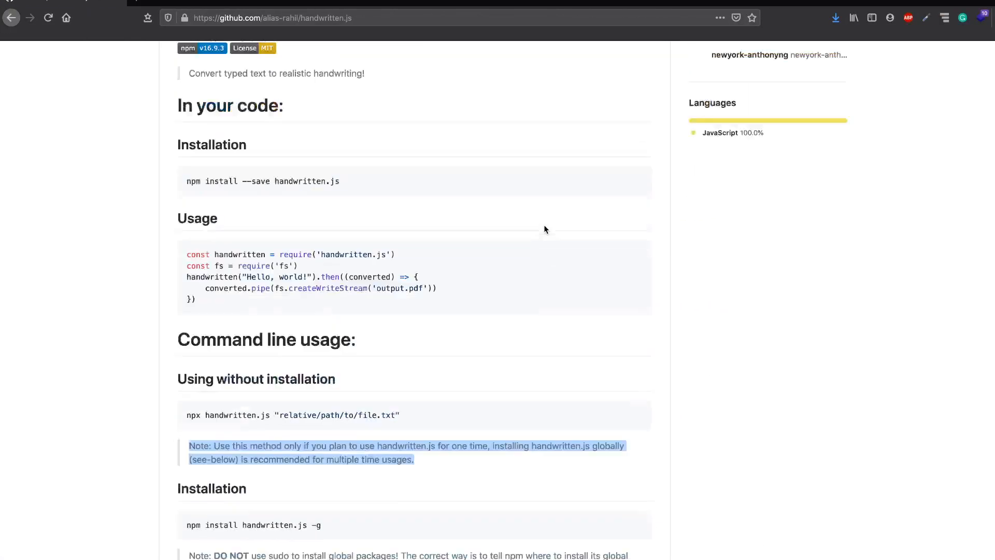
pyautogui.scroll(-3)
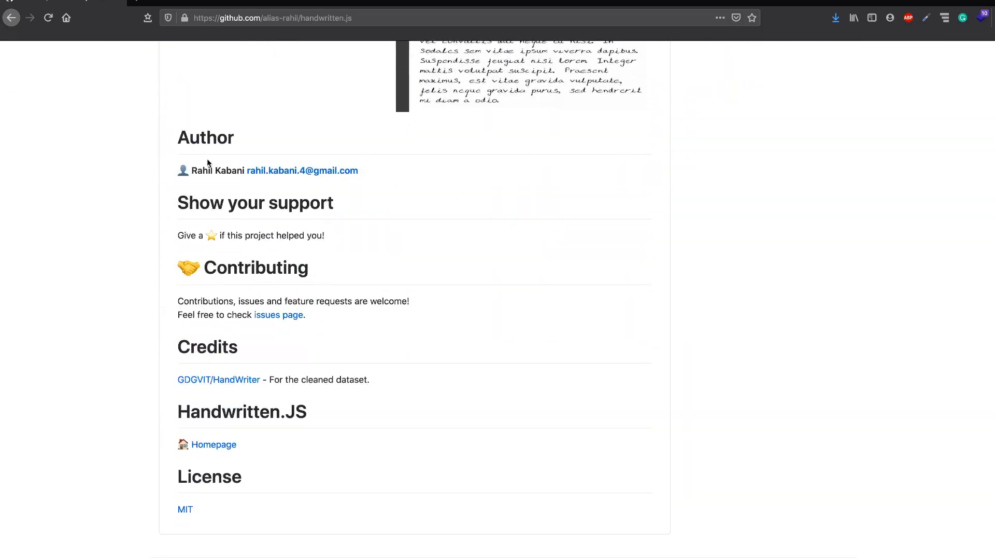
pyautogui.scroll(3)
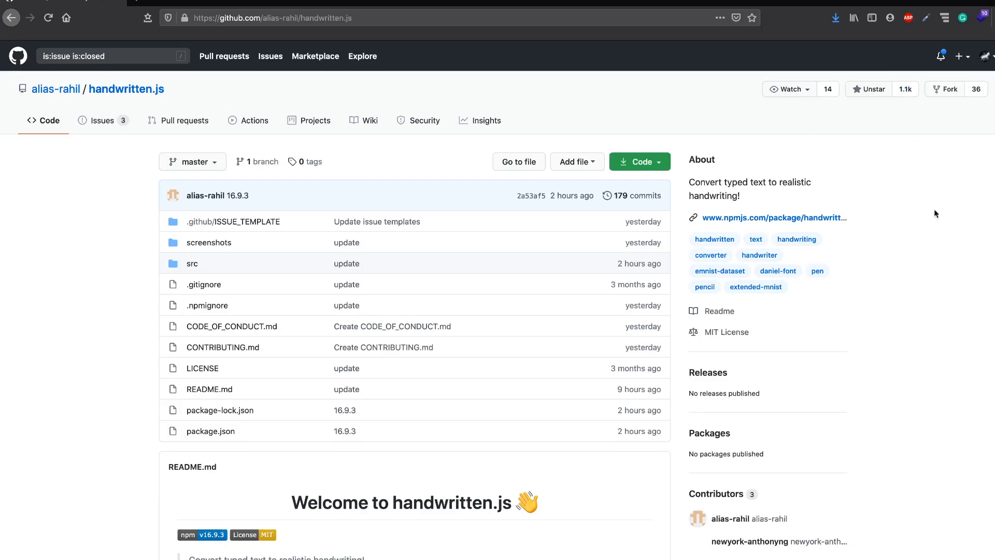
pyautogui.moveTo(930, 171)
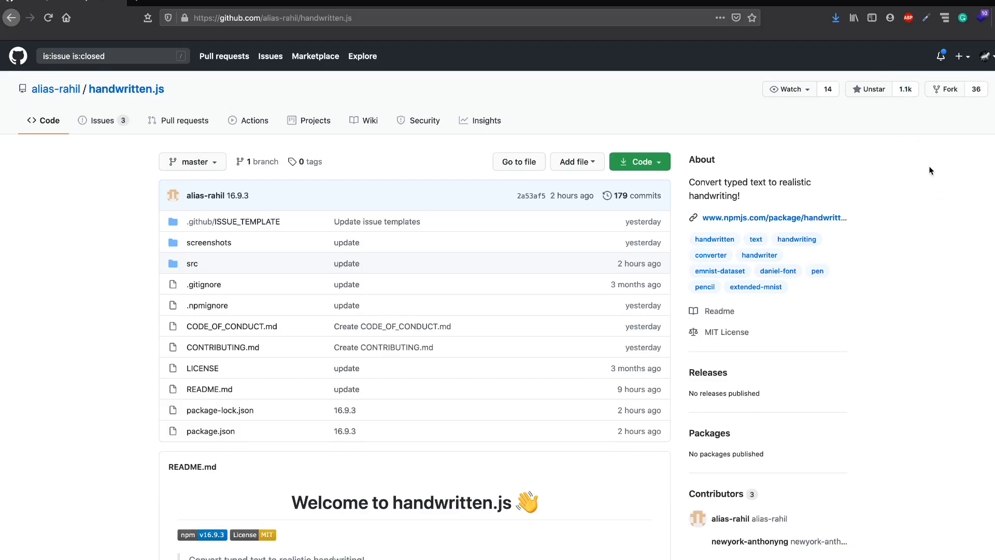
pyautogui.scroll(-3)
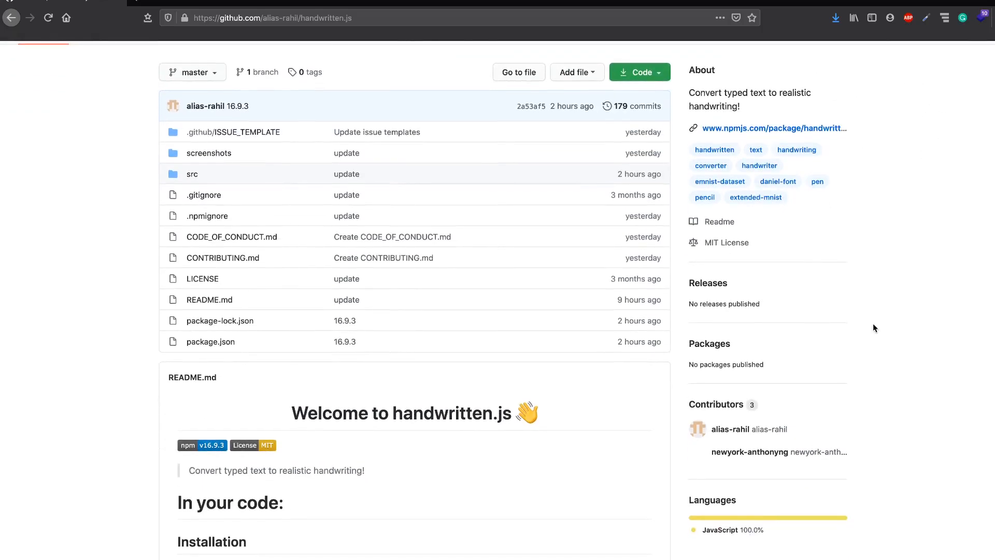
pyautogui.scroll(-3)
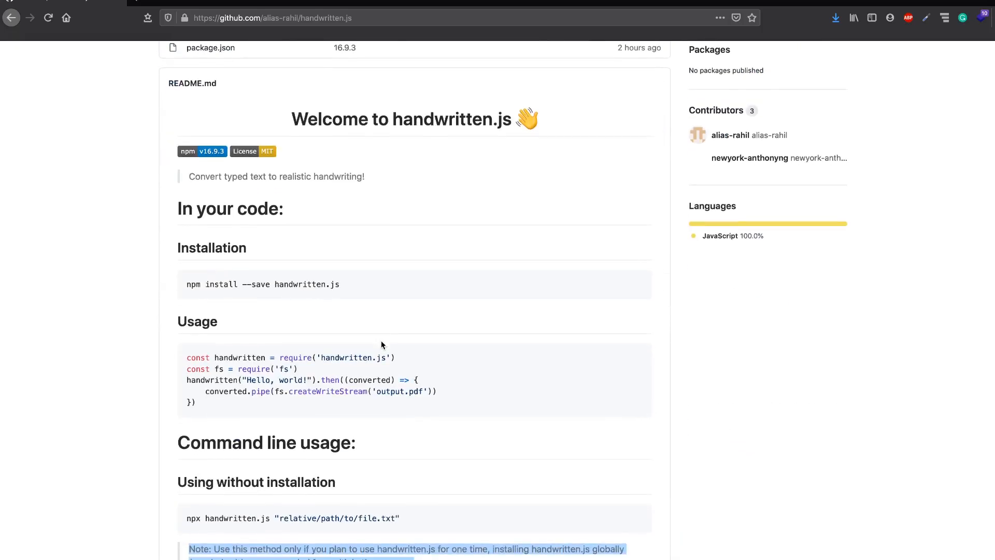
pyautogui.moveTo(390, 404)
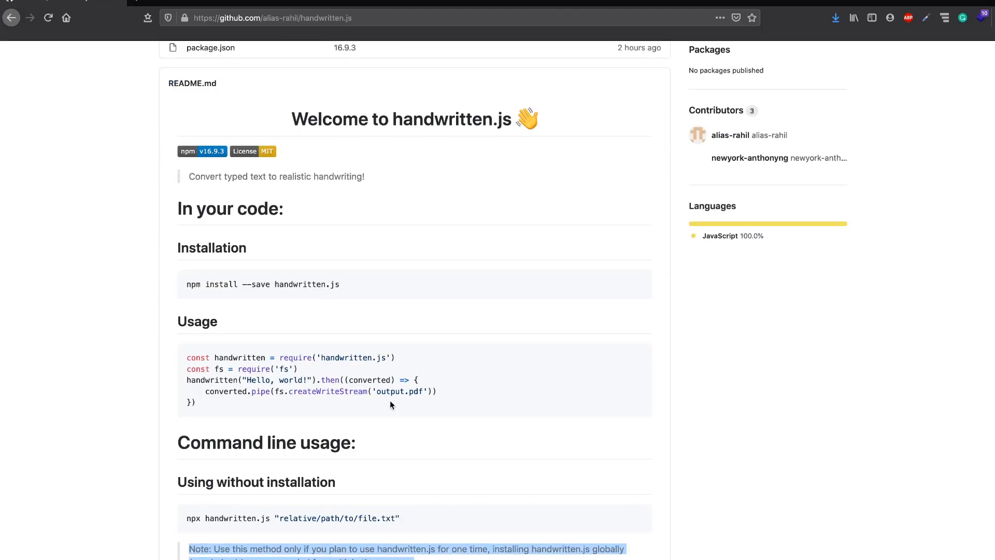